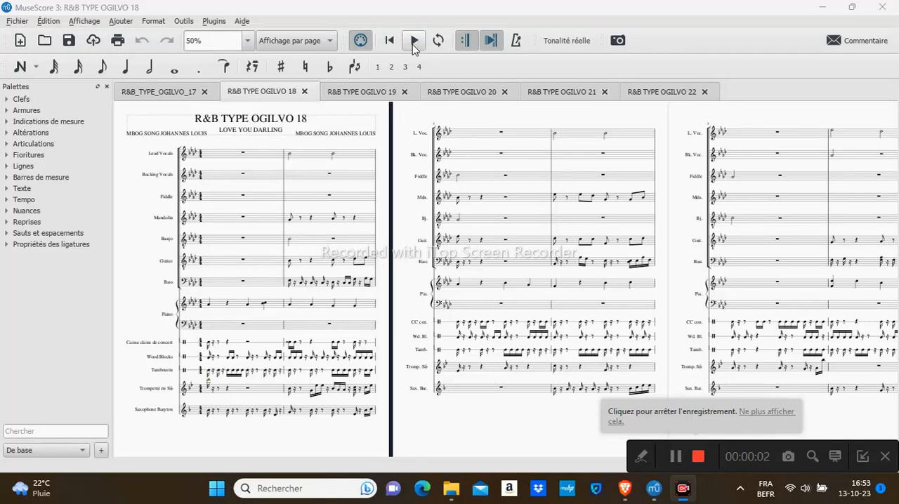
# Start playback of the R&B TYPE OGILVO 18 score from its opening measures.
pyautogui.click(413, 40)
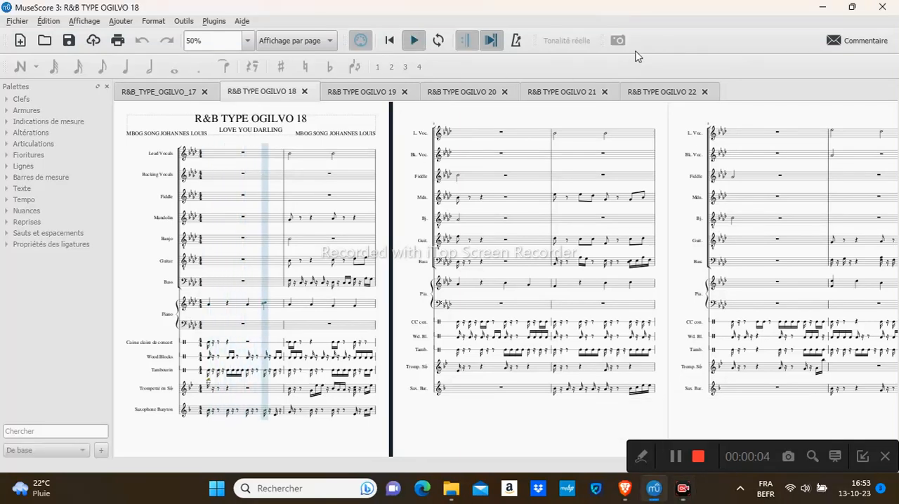